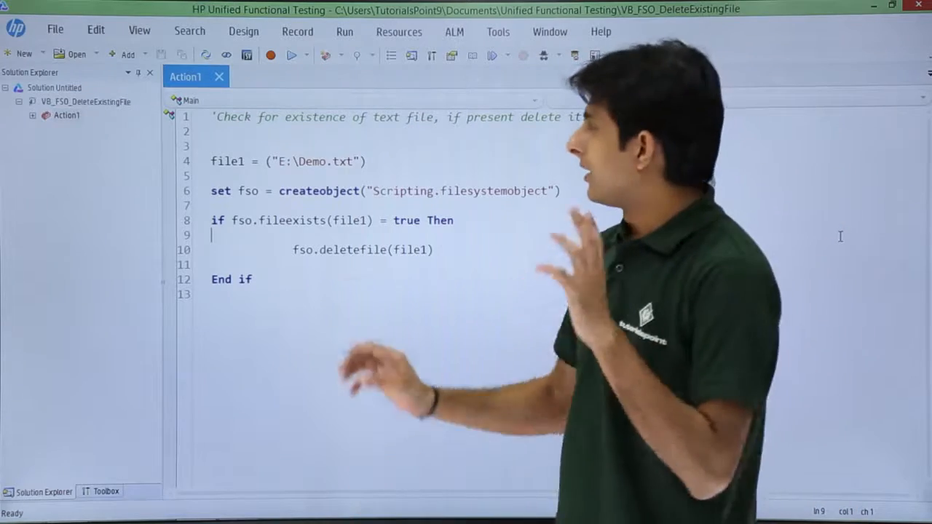
Step: Start a run of the VB_FSO_DeleteExistingFile test from the toolbar
{"action": "left_click", "coordinate": [292, 55]}
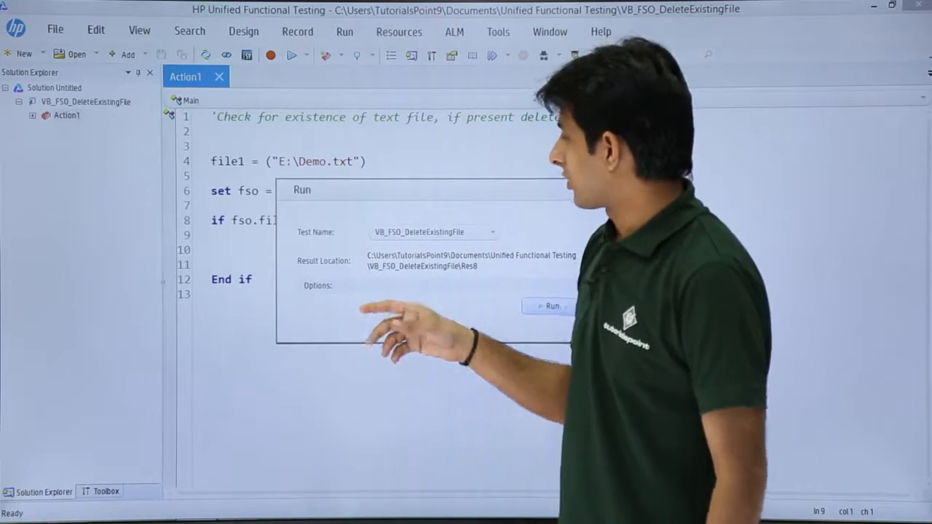
Step: Confirm the run with the default result location and view the passed report
{"action": "left_click", "coordinate": [552, 306]}
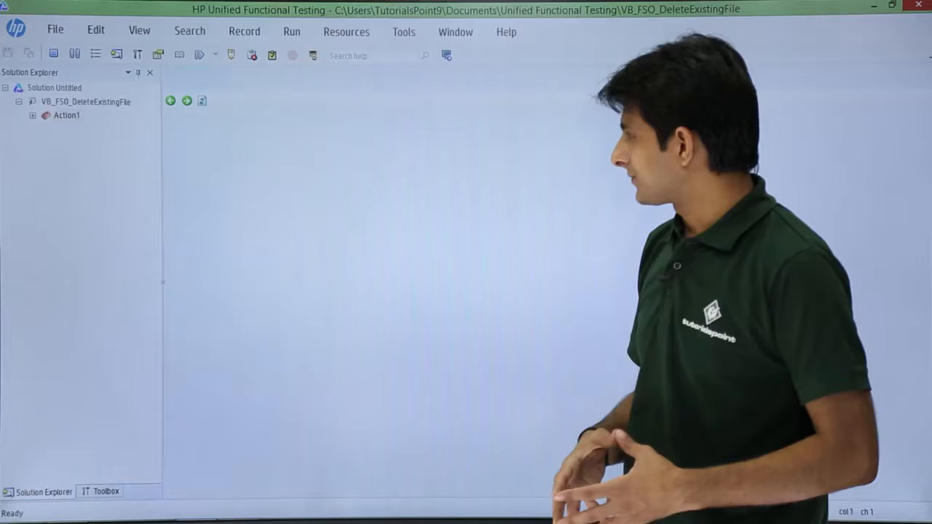
{"action": "left_click", "coordinate": [292, 55]}
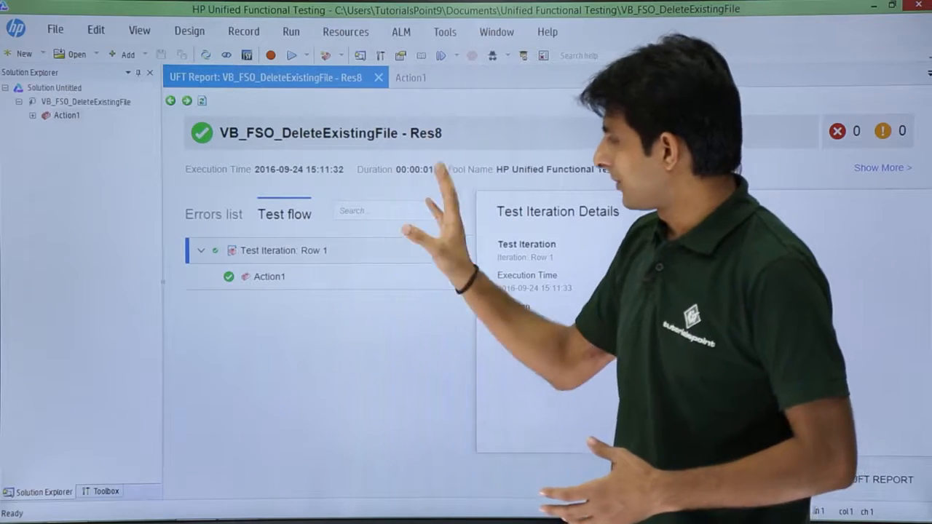